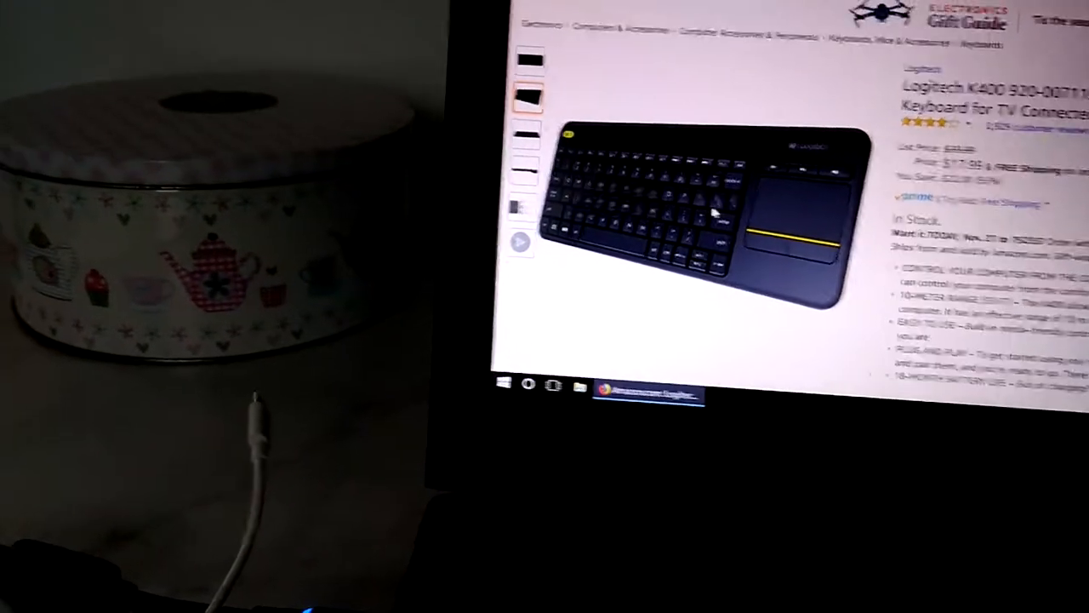
# - Switch to the Microsoft Wireless All-In-One Media Keyboard page showing $29.95, in stock
pyautogui.click(489, 132)
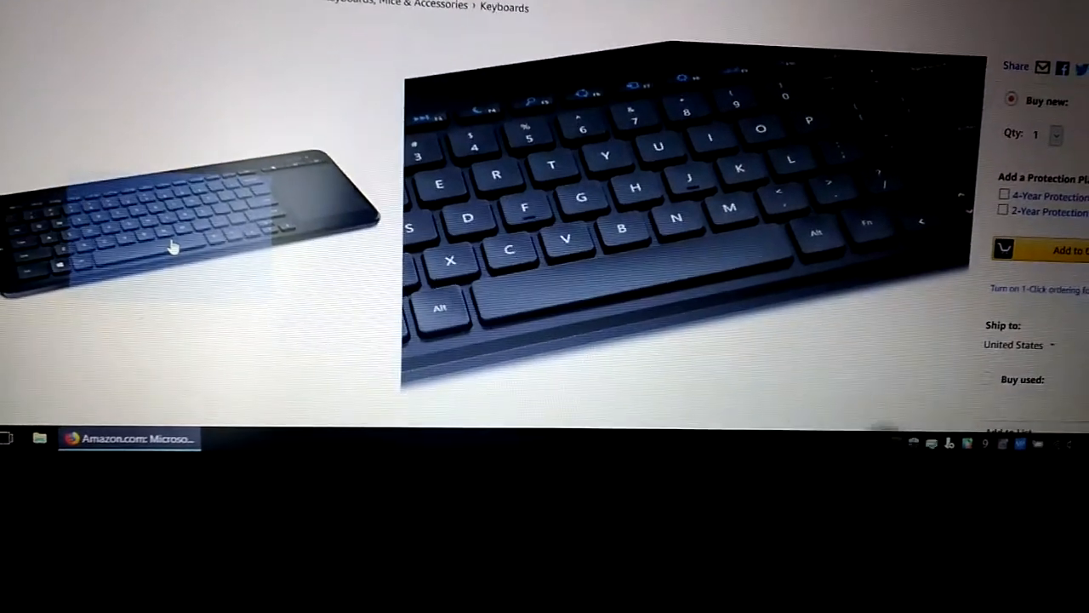
pyautogui.scroll(3)
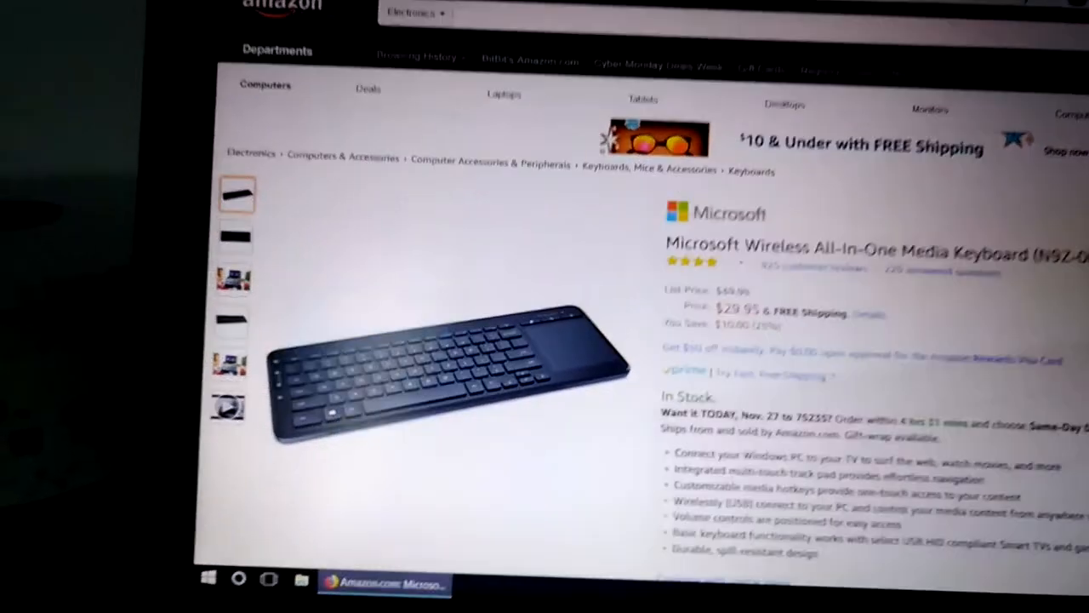